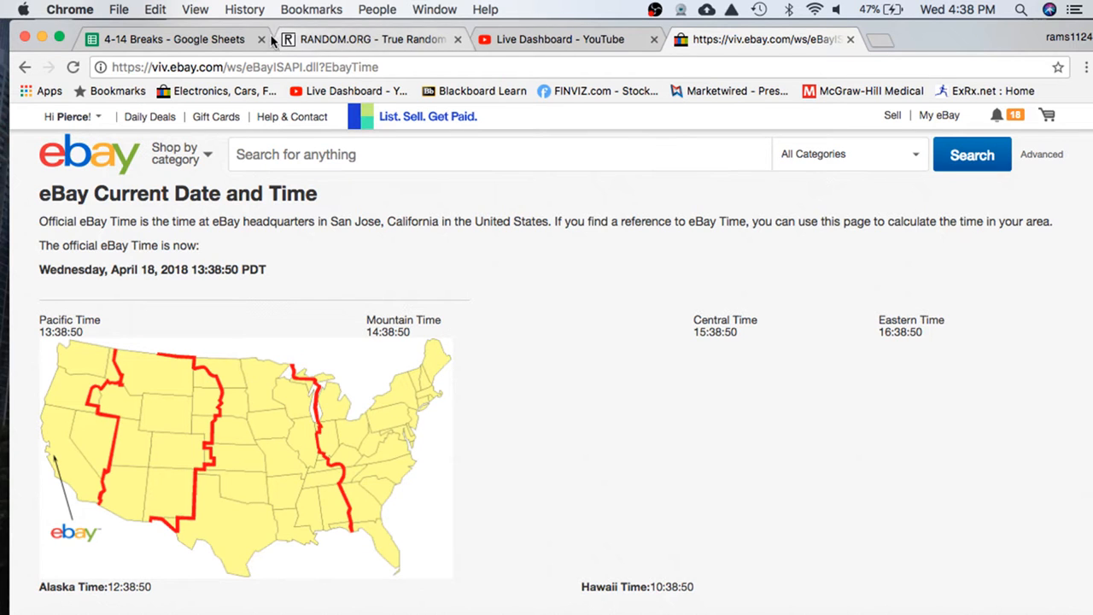
Return from the eBay official time page to the 4-14 Breaks spreadsheet
click(162, 39)
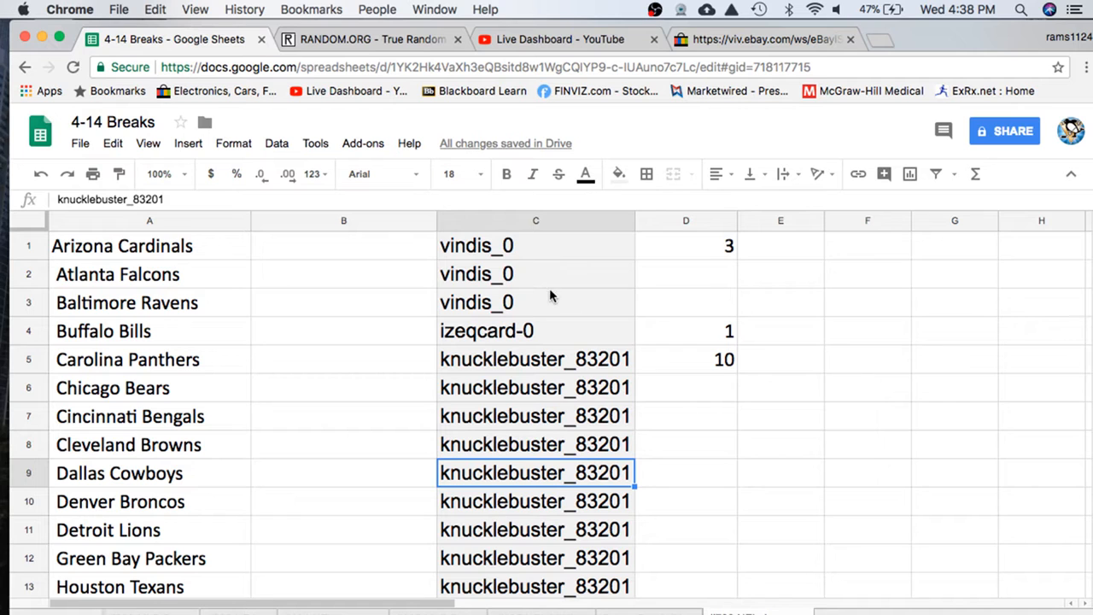
mouse_move(554, 338)
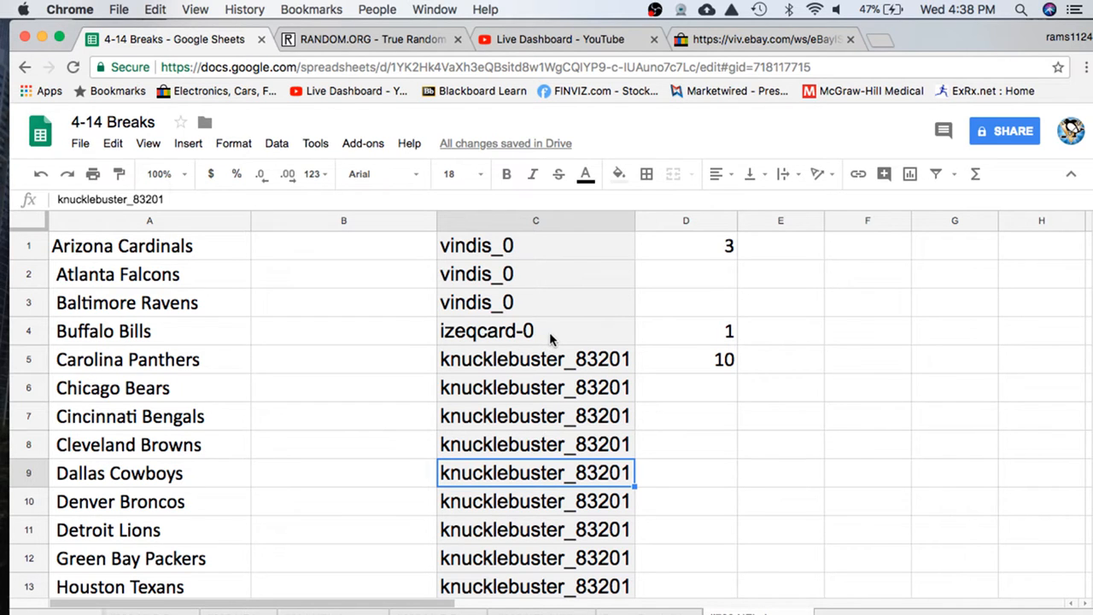
Copy all usernames in column C and move to the RANDOM.ORG List Randomizer
scroll(down, 3)
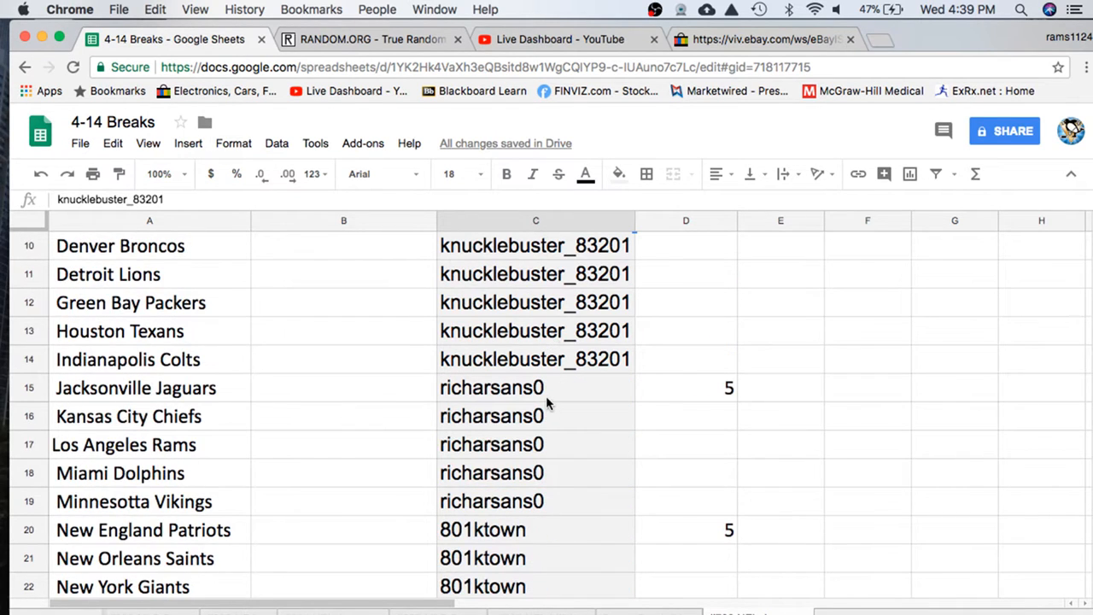
scroll(down, 3)
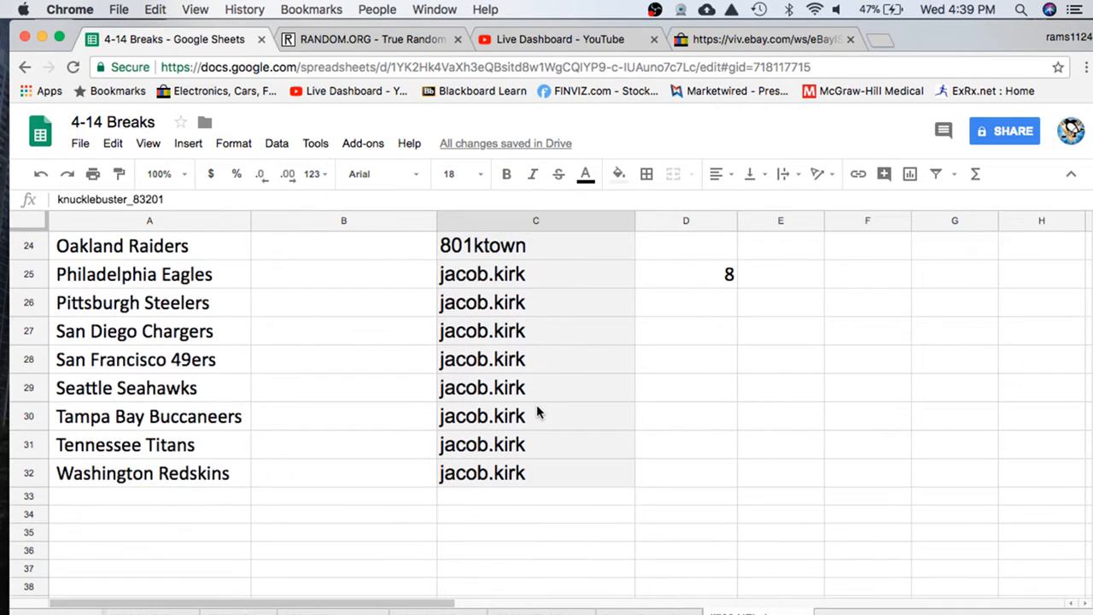
click(536, 220)
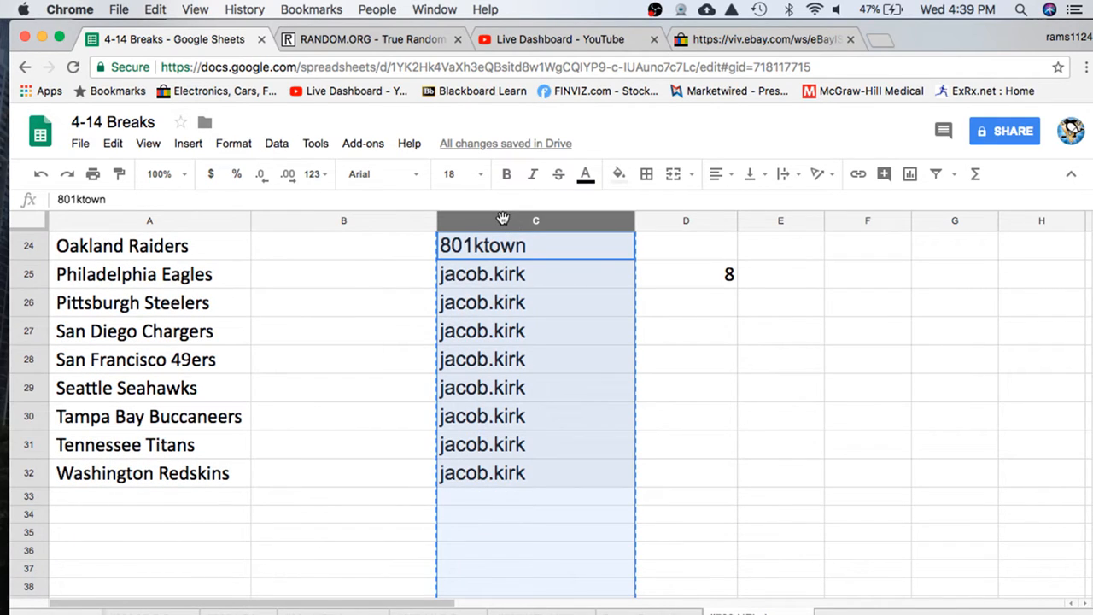
click(368, 40)
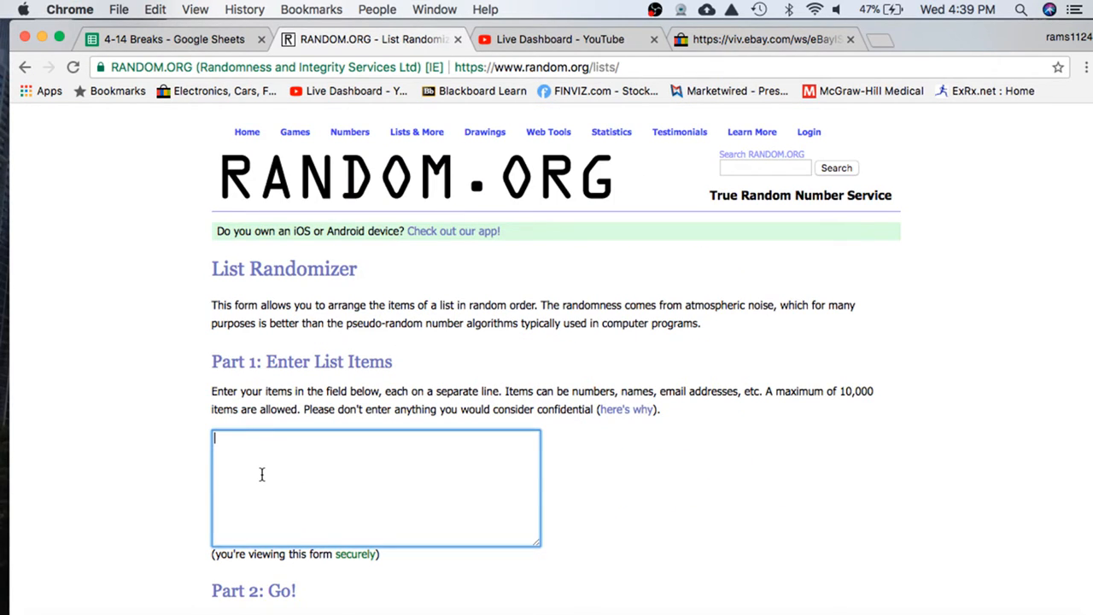
Randomize the 32 pasted usernames four times and select the final shuffled list for copying
scroll(down, 3)
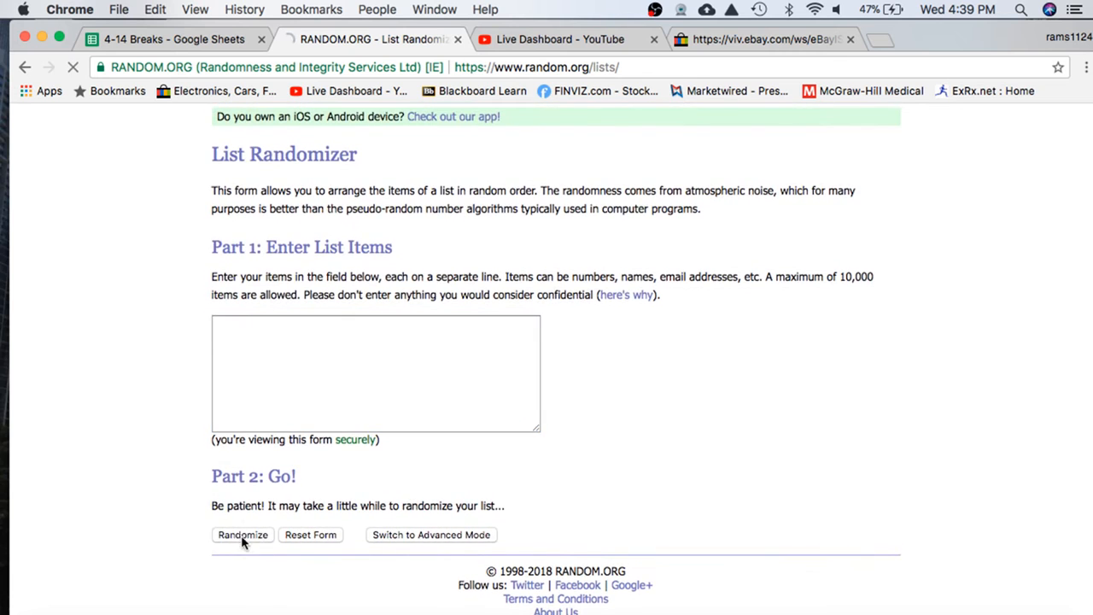
click(242, 535)
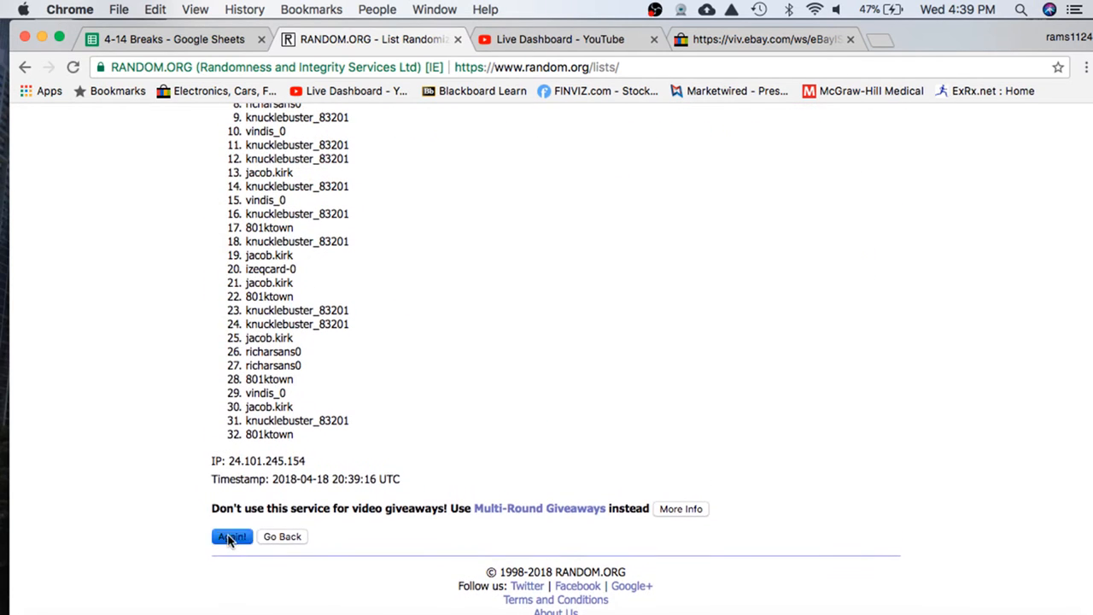
click(232, 536)
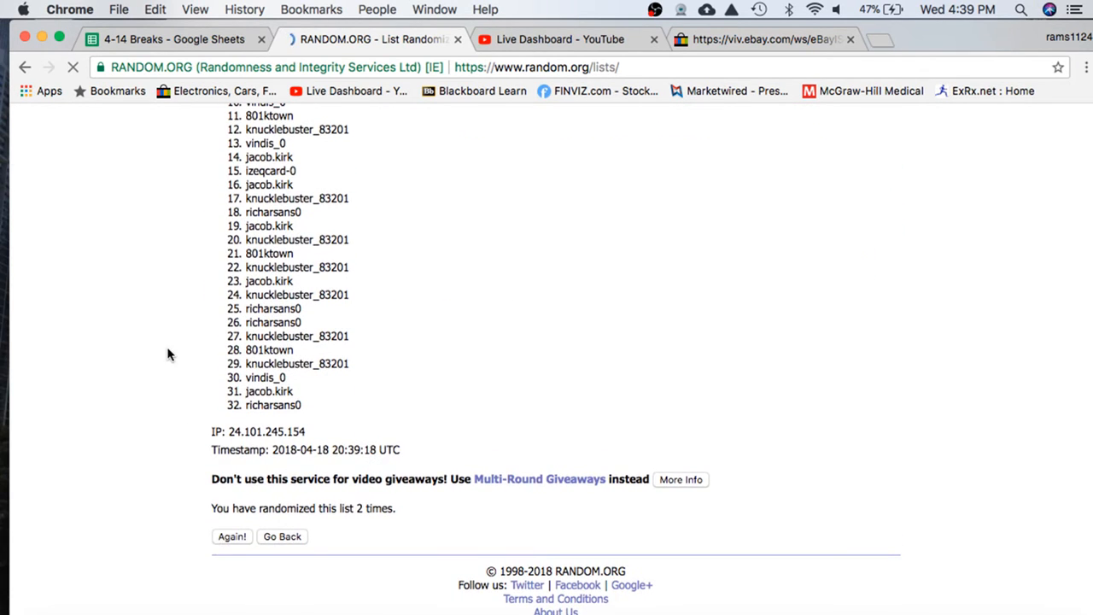
click(232, 536)
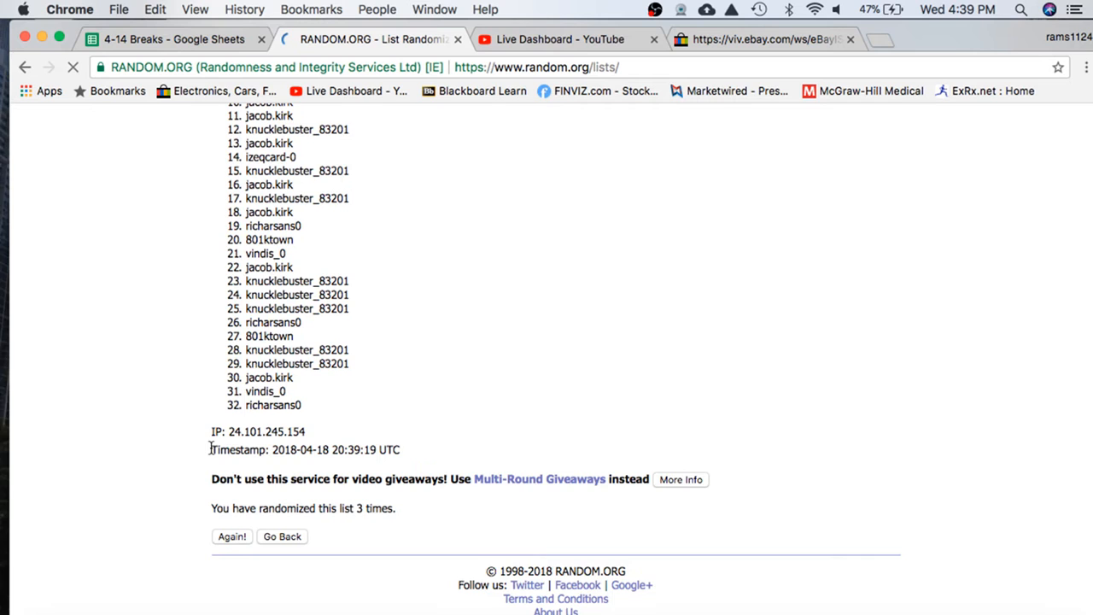
click(232, 536)
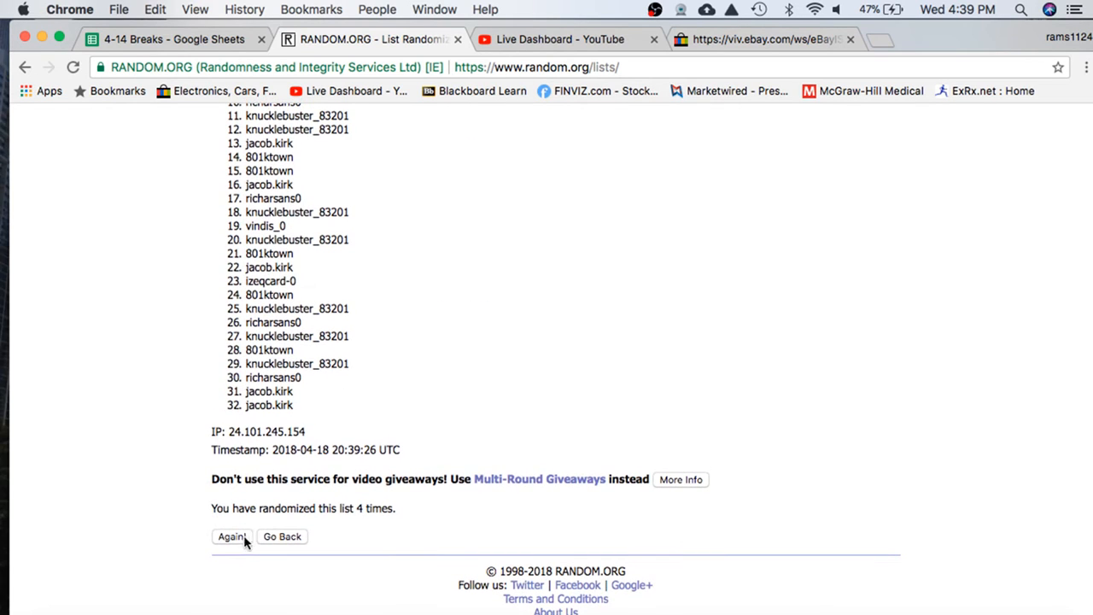
click(231, 536)
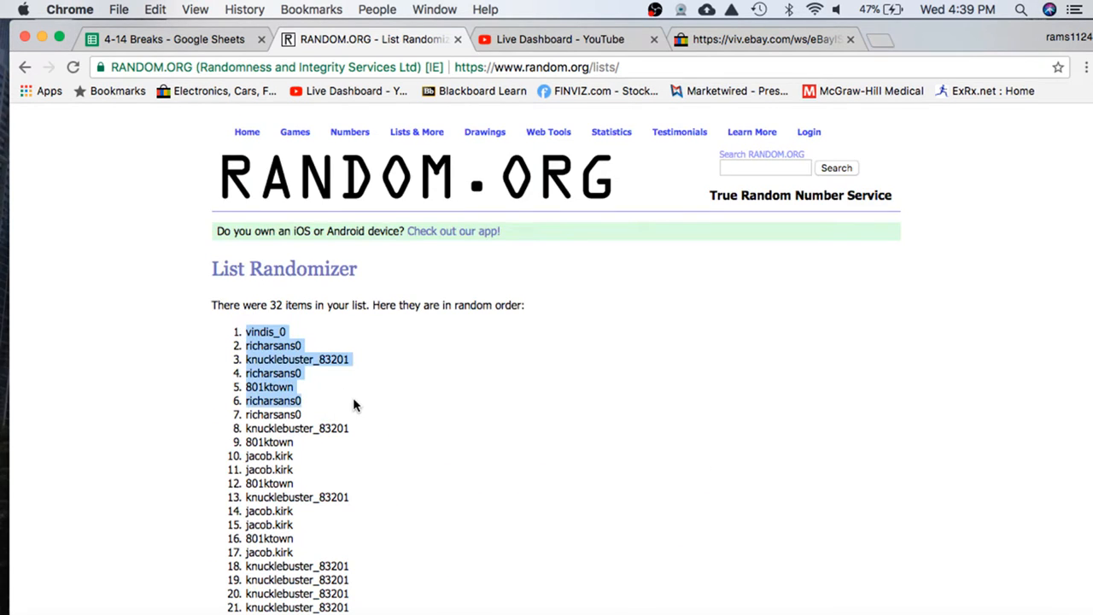
scroll(down, 3)
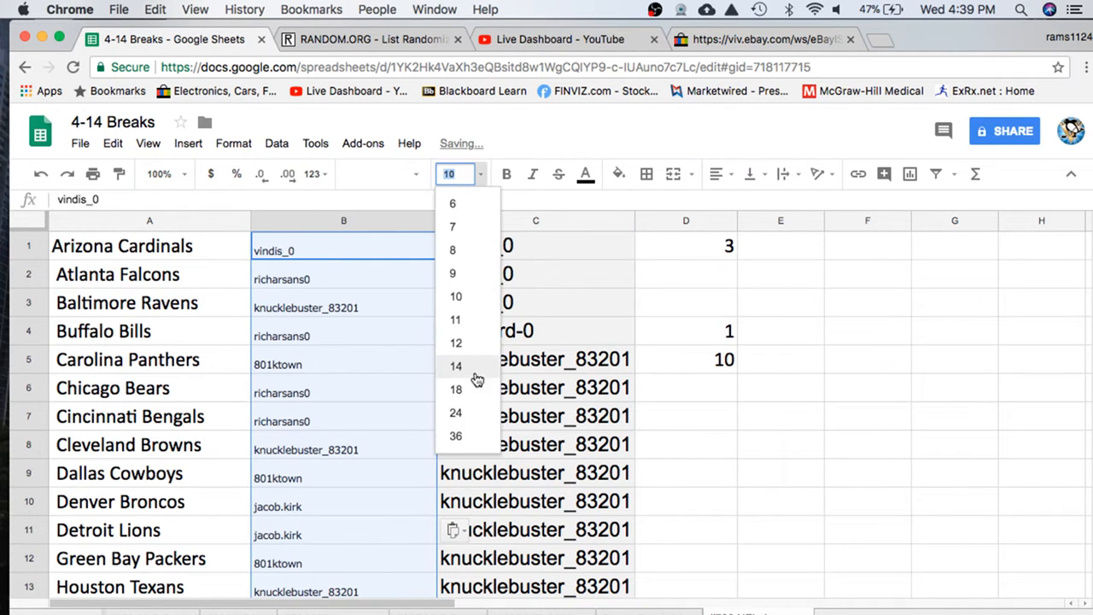
Widen column B and check the usernames assigned to Carolina, Cleveland, Detroit and Indianapolis
click(455, 389)
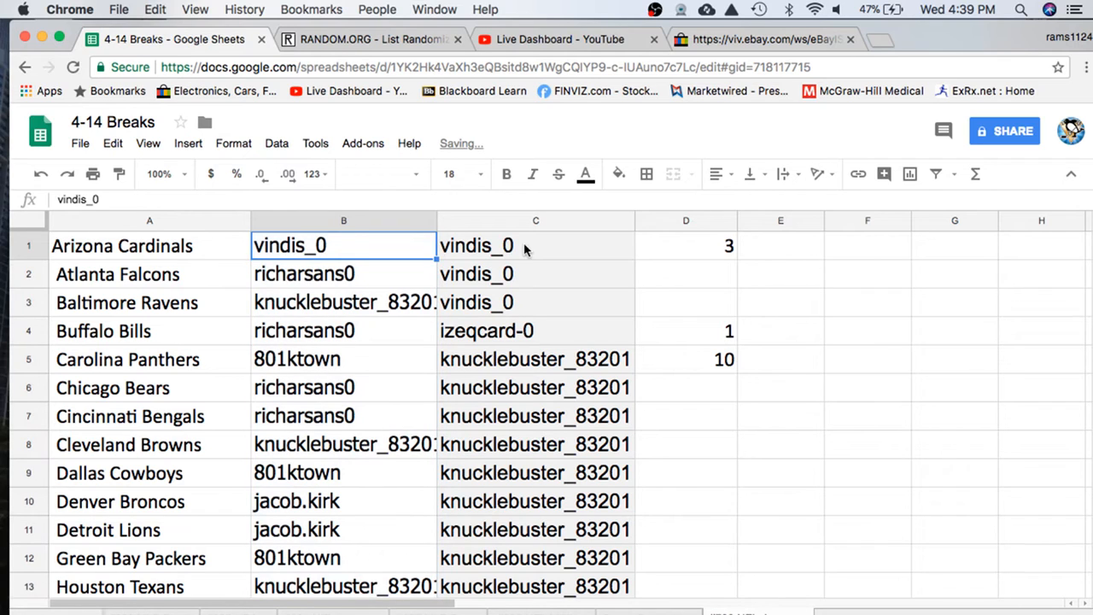
click(344, 359)
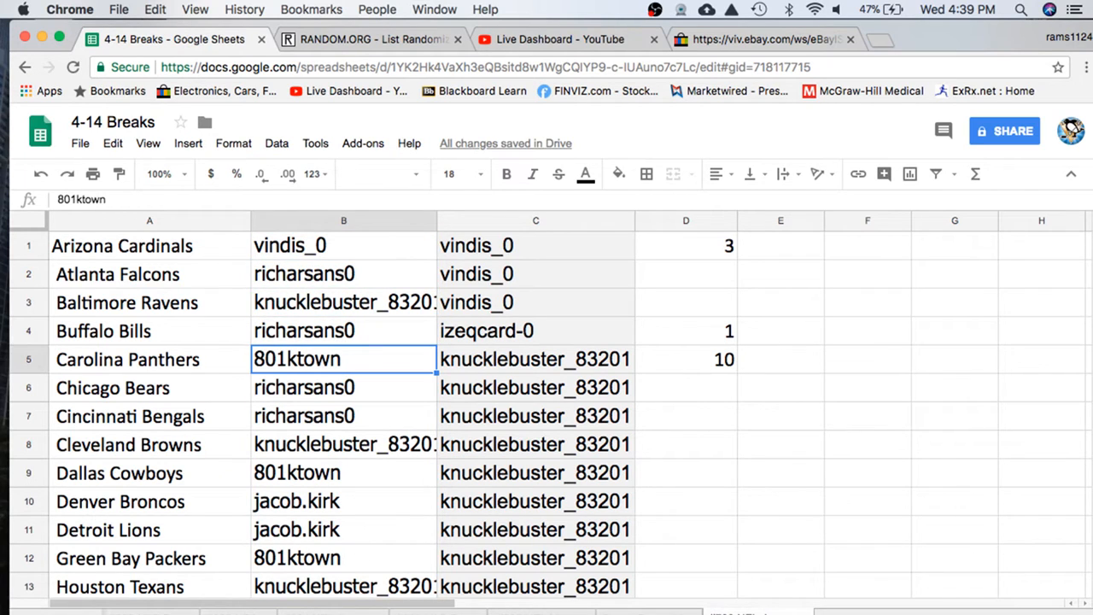
click(343, 444)
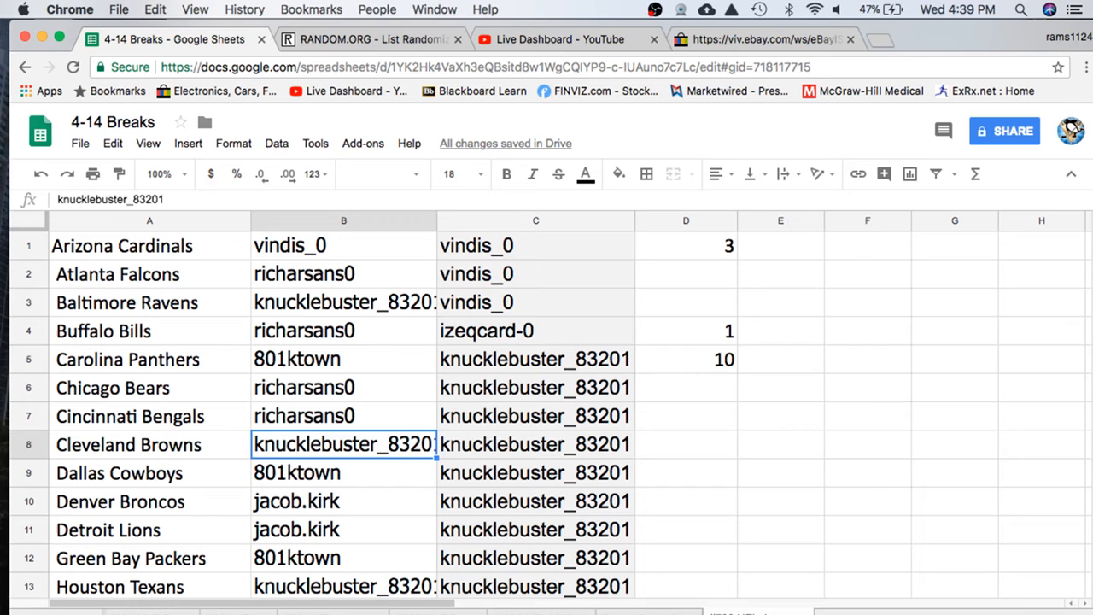
scroll(down, 3)
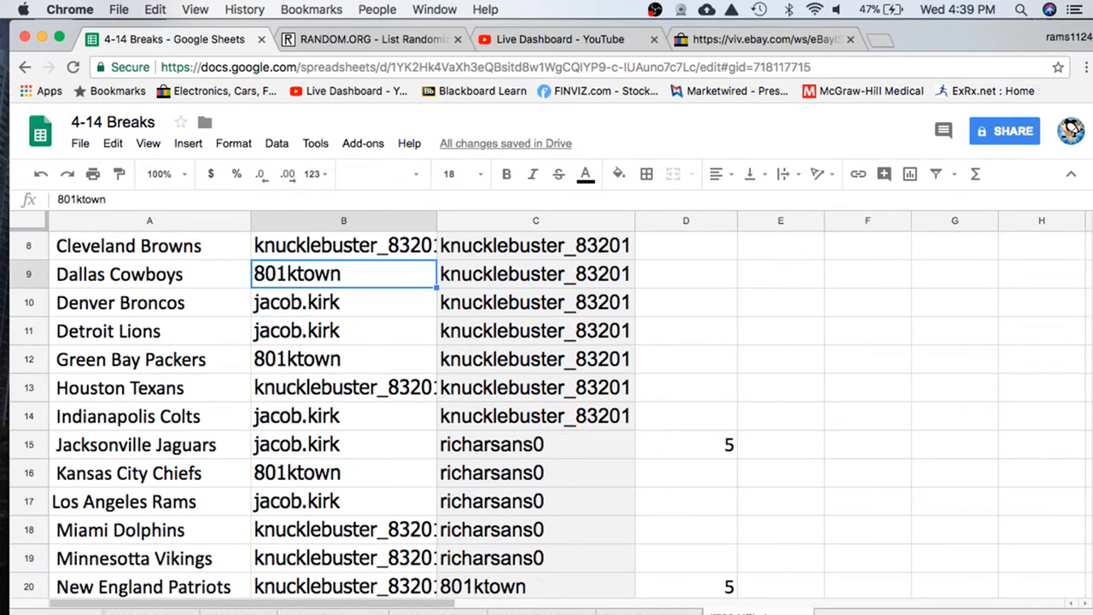
click(343, 331)
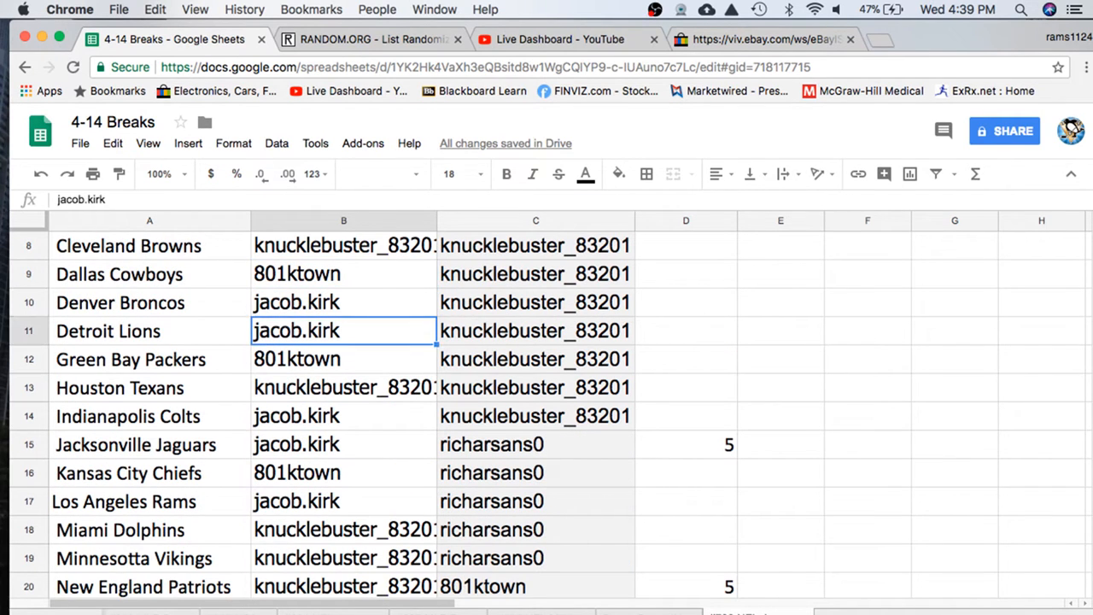
click(344, 417)
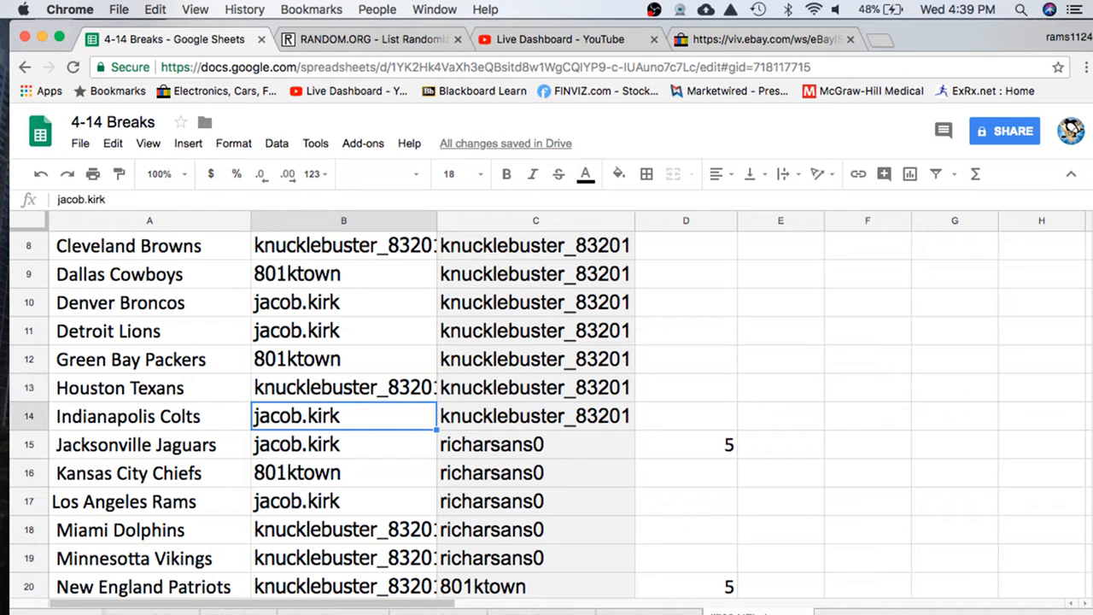
Continue checking assignments down the list through Philadelphia, San Diego and Washington
click(339, 501)
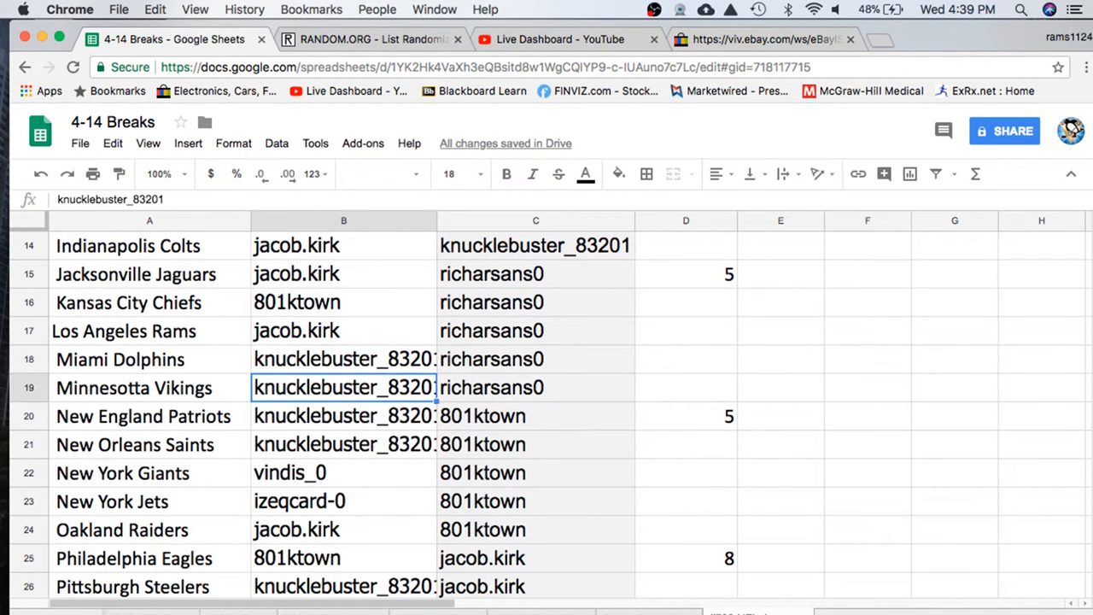
scroll(down, 3)
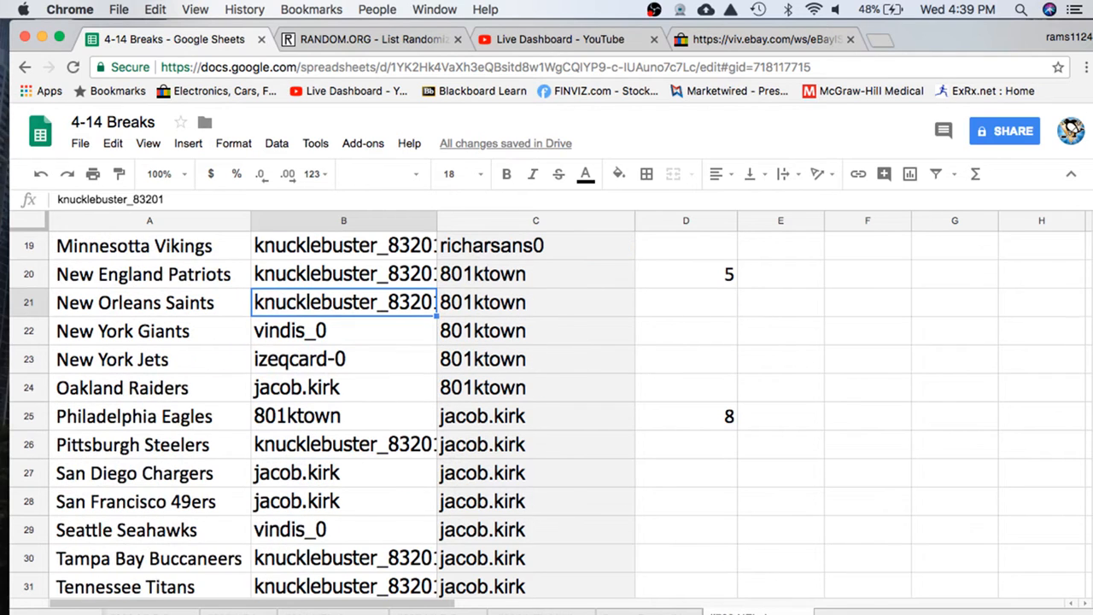
click(342, 415)
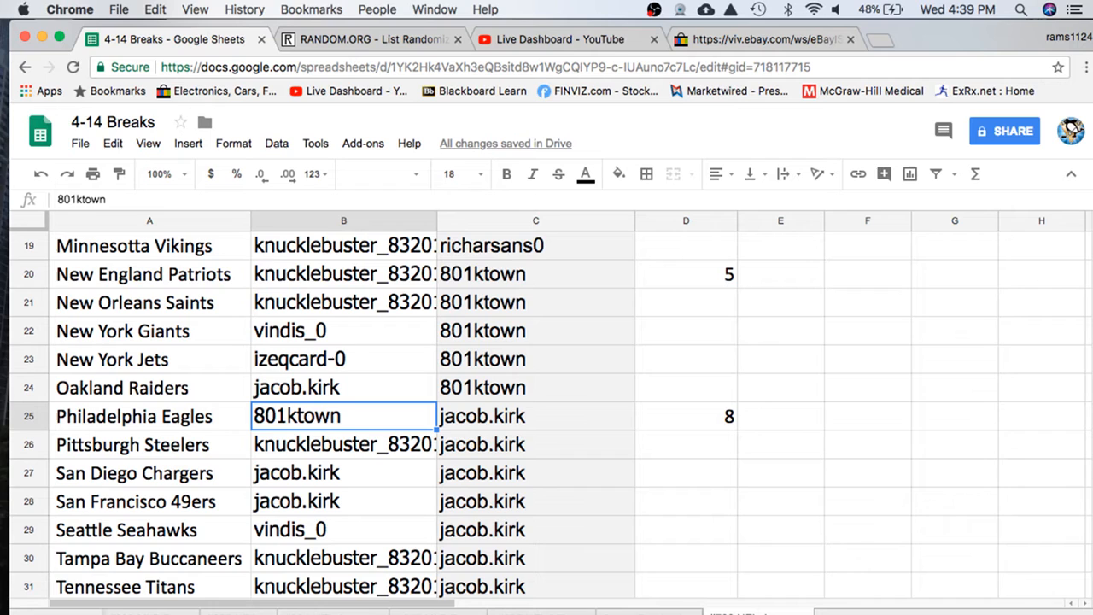
click(342, 471)
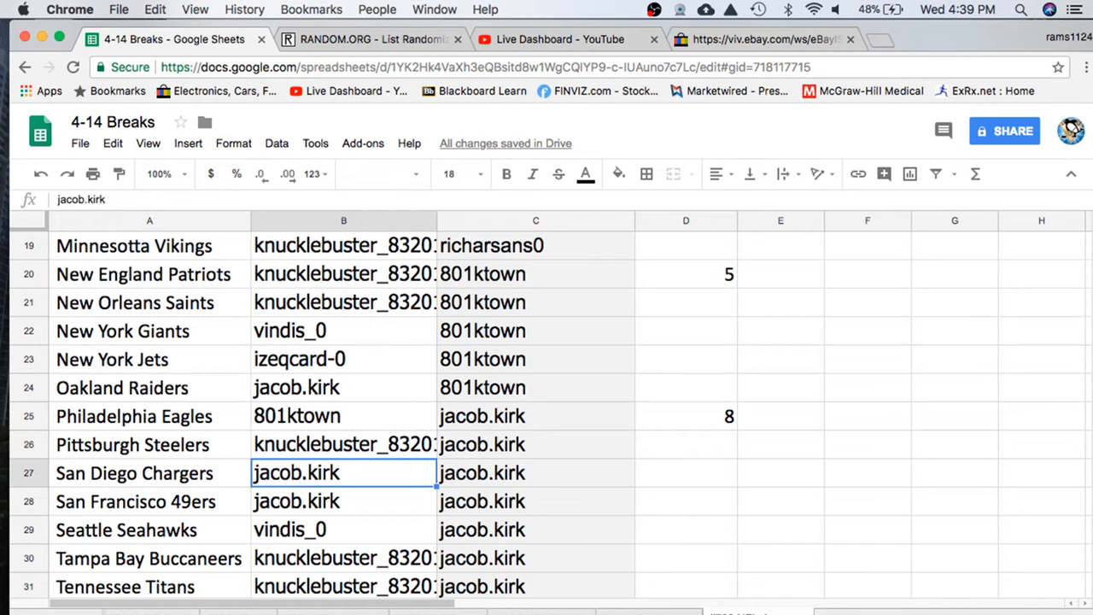
scroll(down, 3)
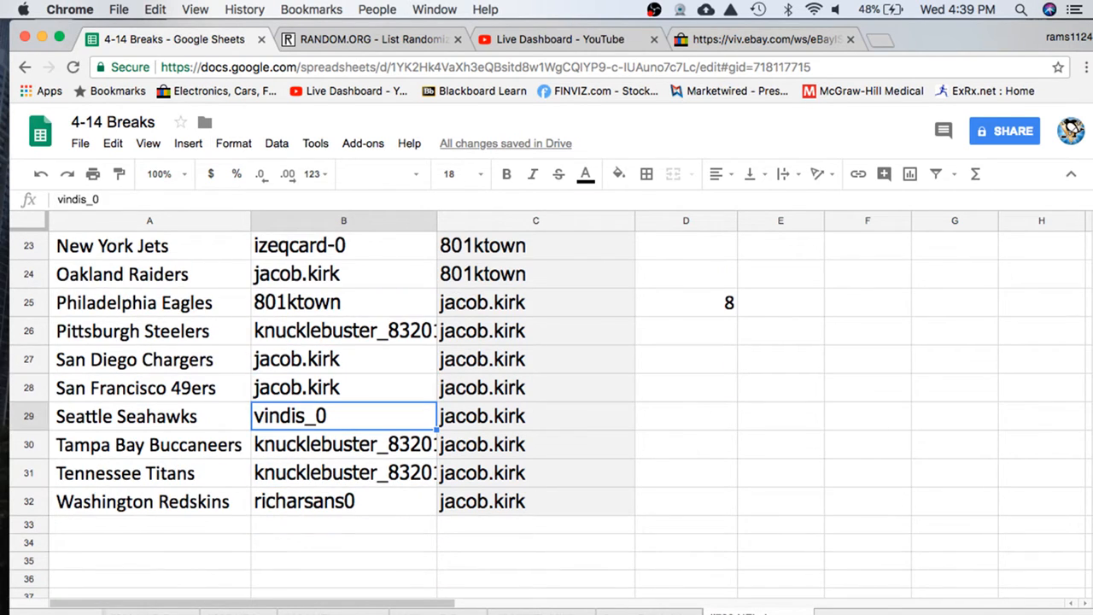
click(341, 502)
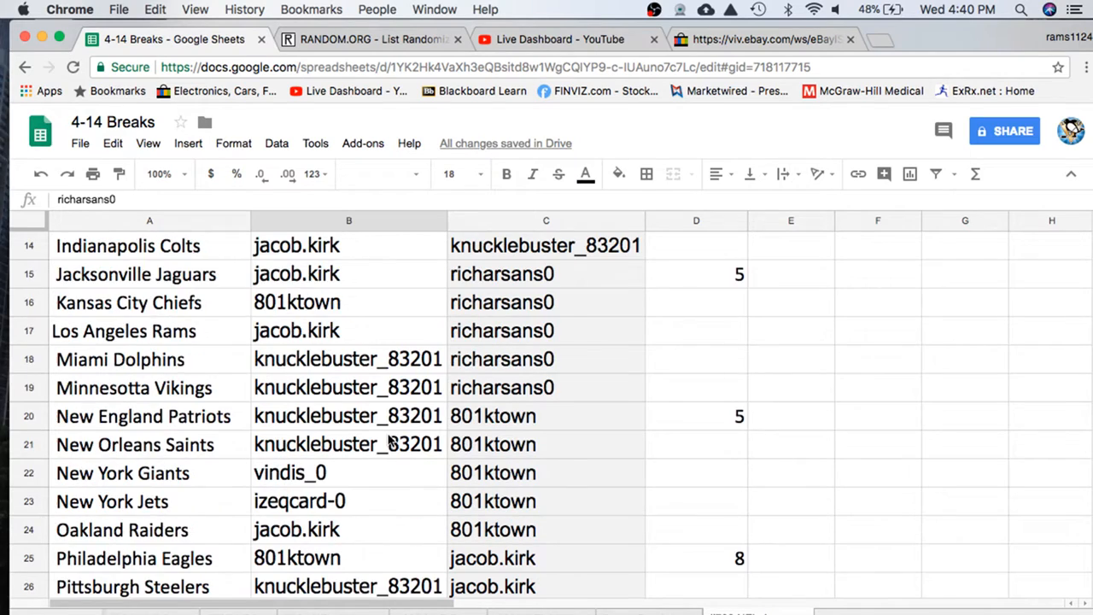
scroll(up, 3)
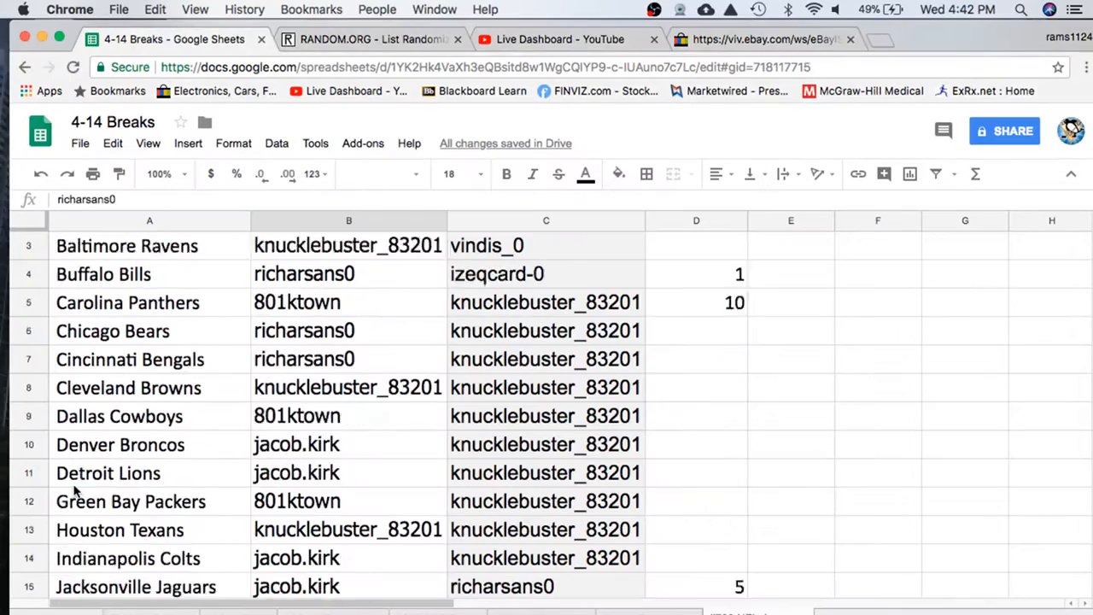
Check the Kansas City Chiefs username, then select column C's usernames for copying
scroll(down, 3)
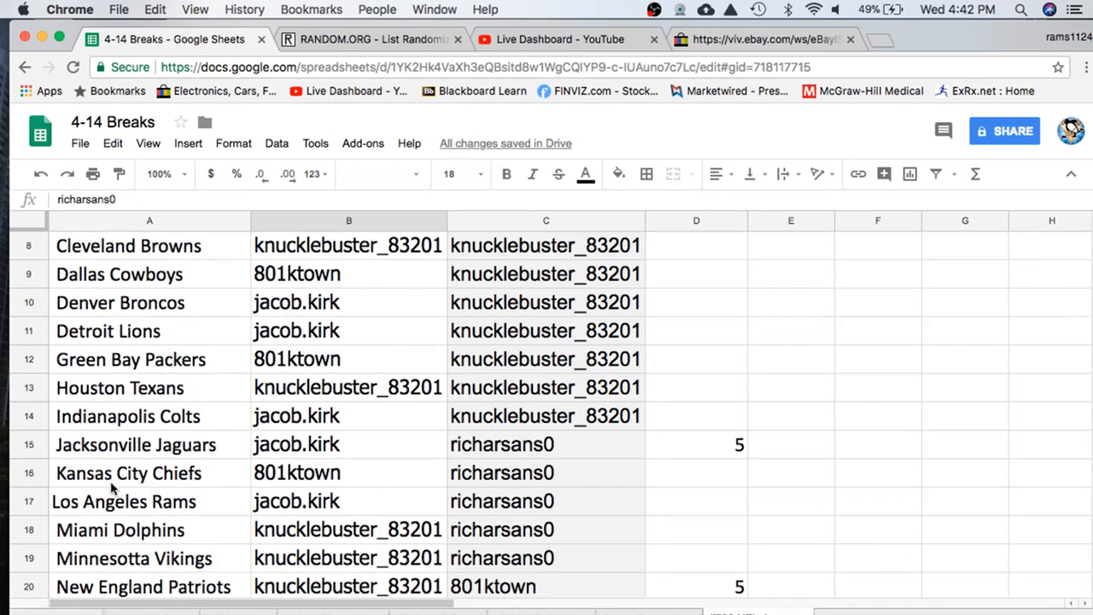
click(348, 472)
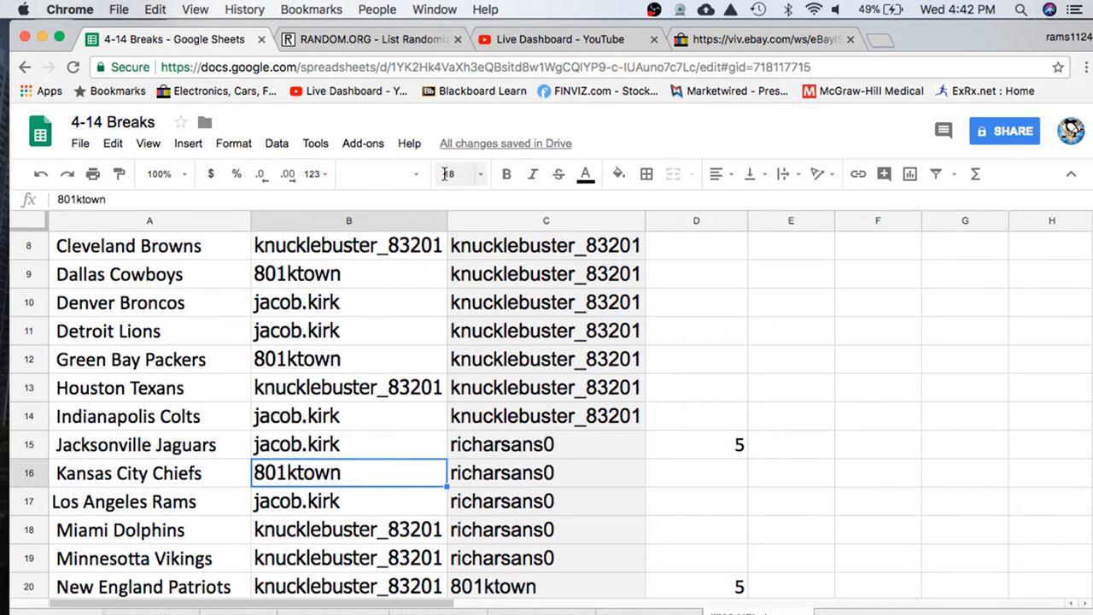
click(506, 174)
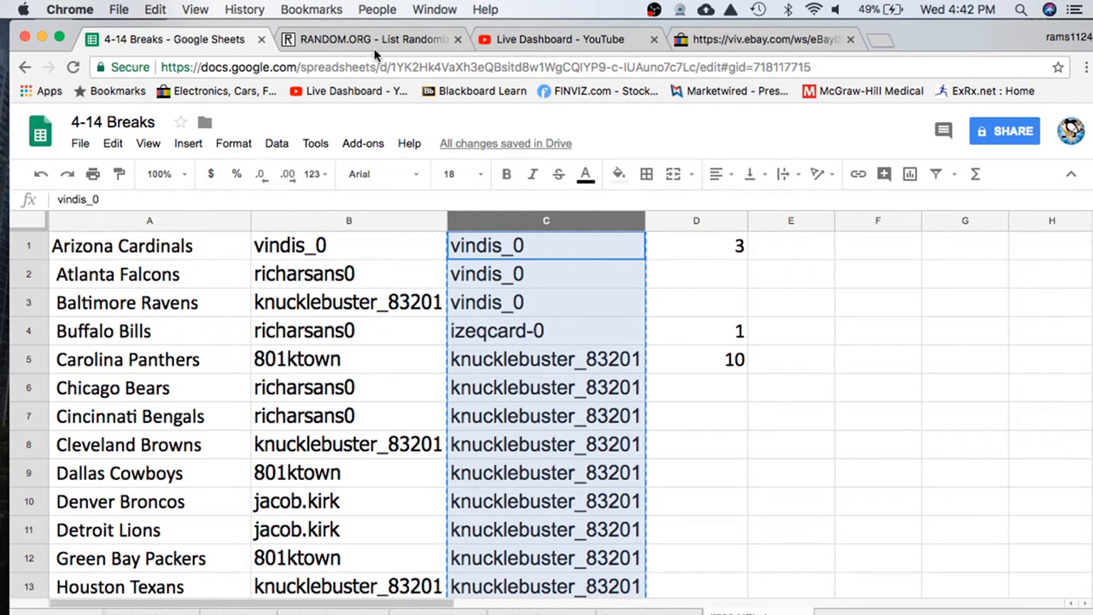
Re-enter the username list in the List Randomizer and shuffle it four times for a fresh order
click(378, 40)
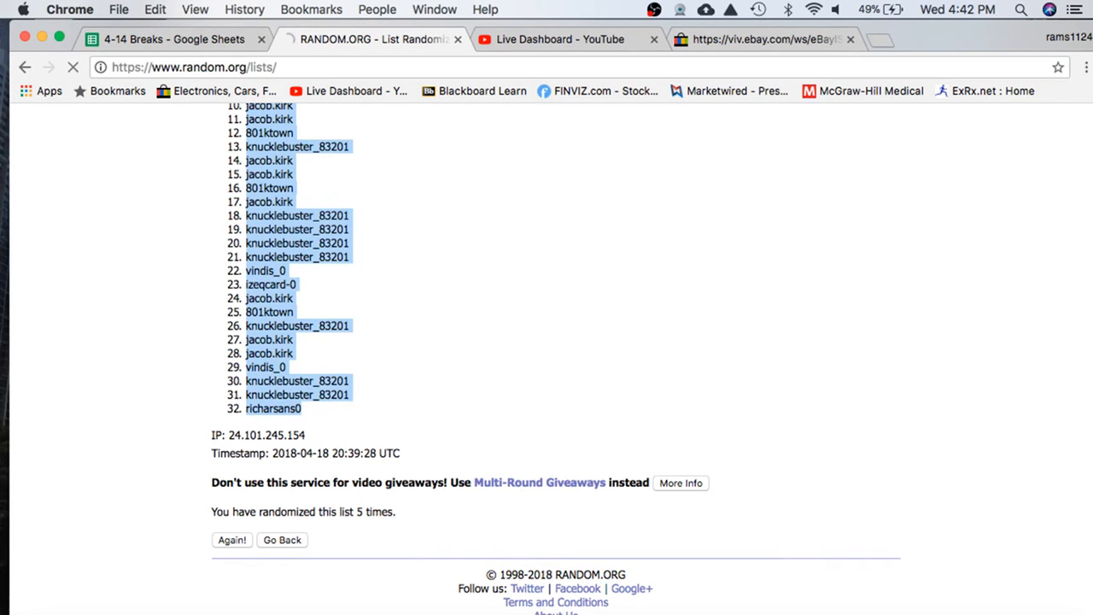
click(280, 540)
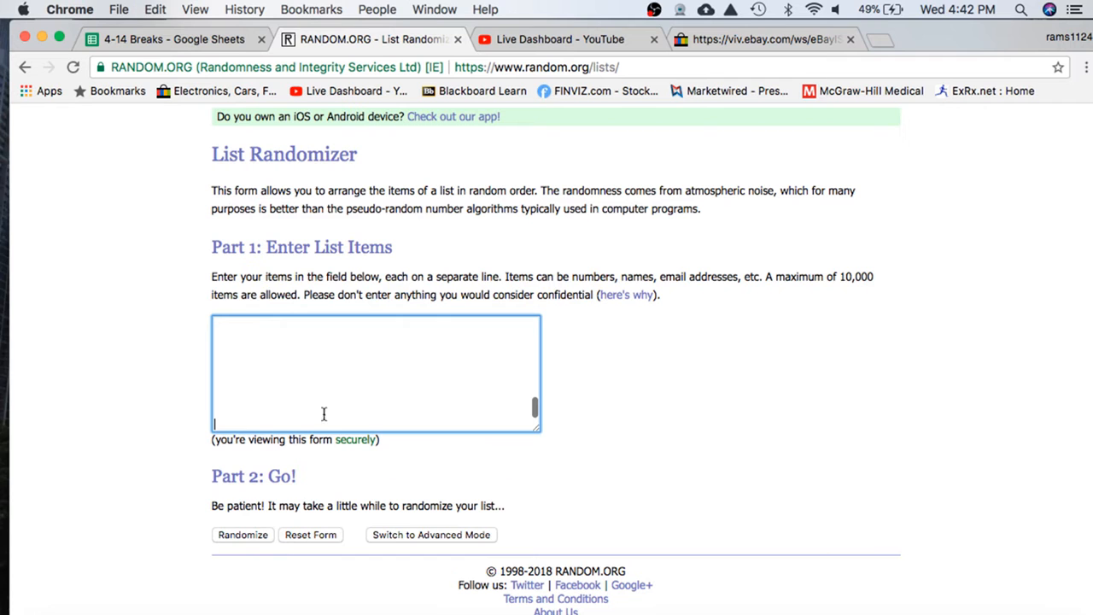
click(242, 535)
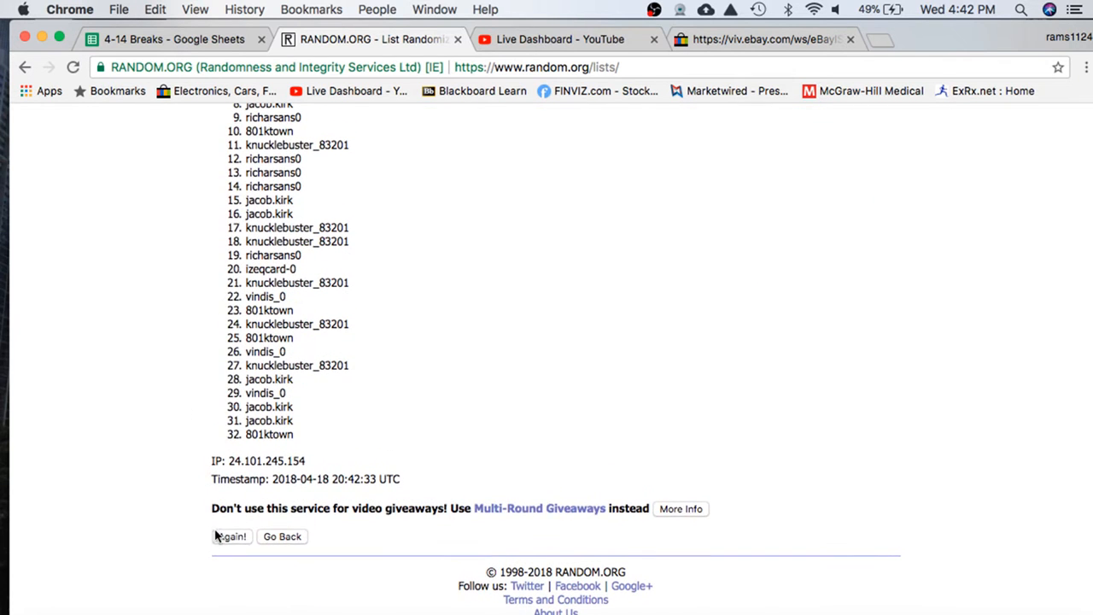
click(230, 537)
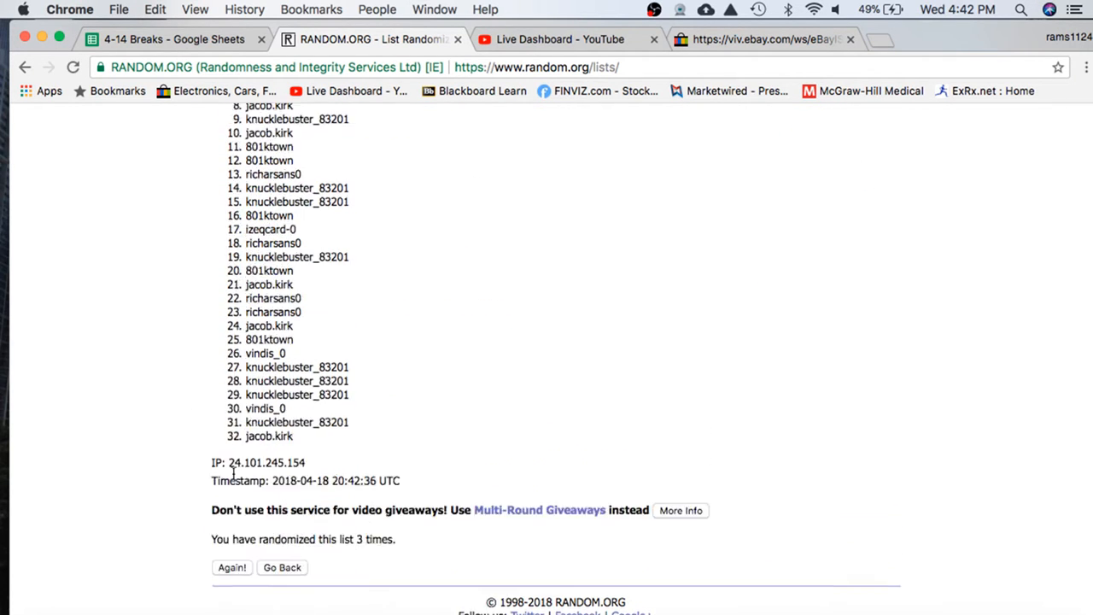
click(233, 567)
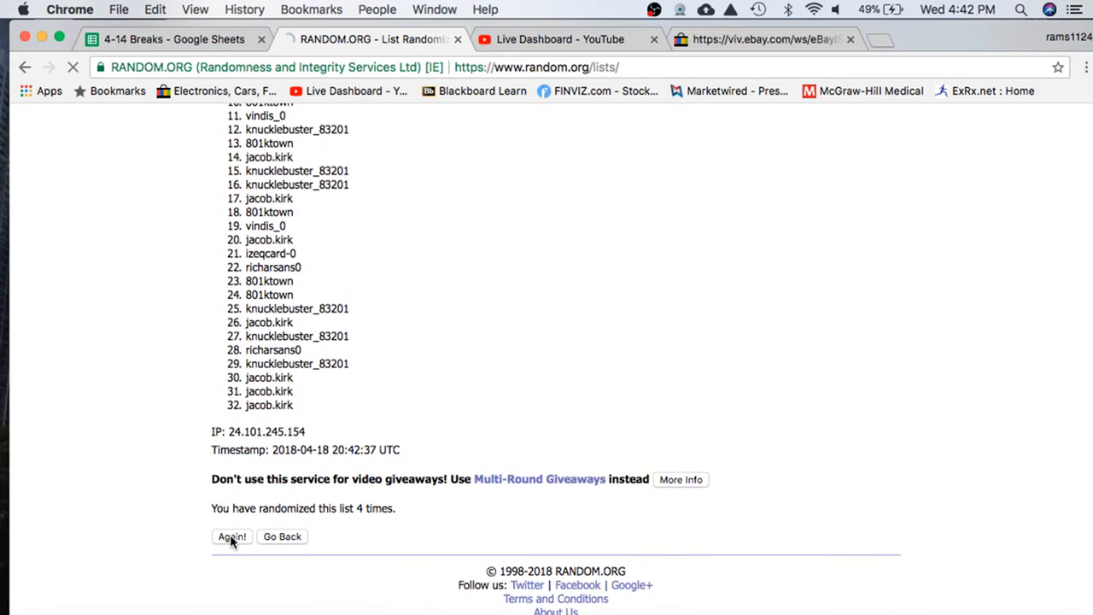
click(230, 537)
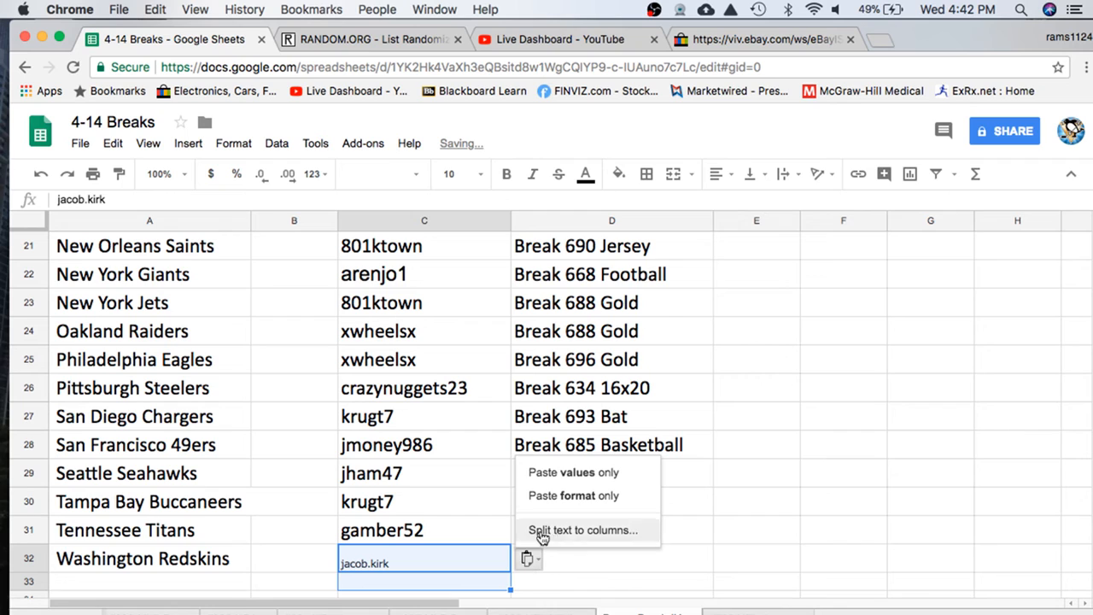
click(581, 530)
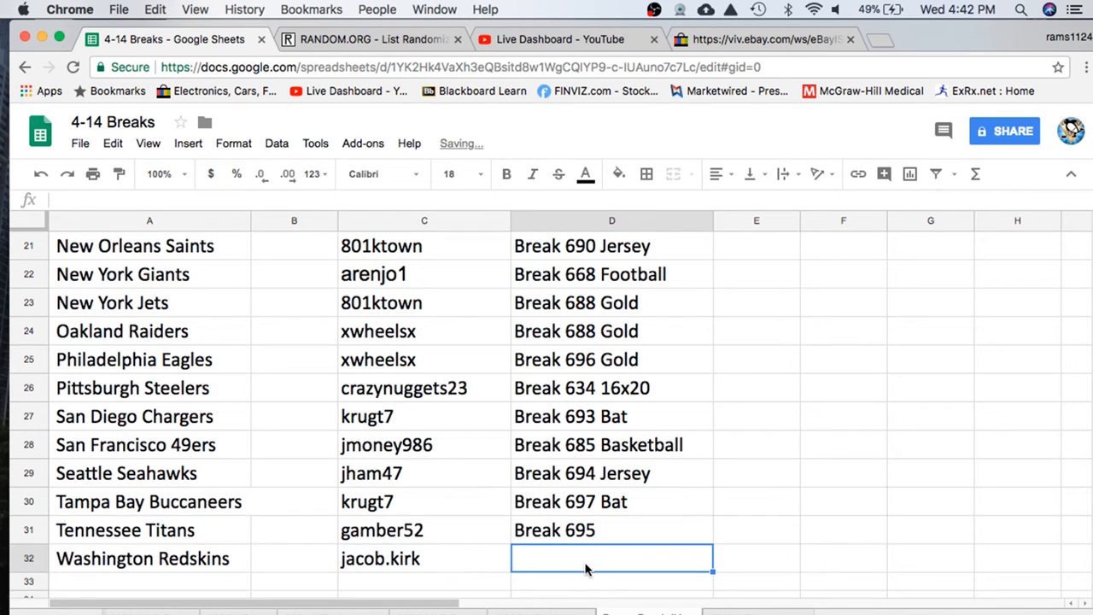
text(B)
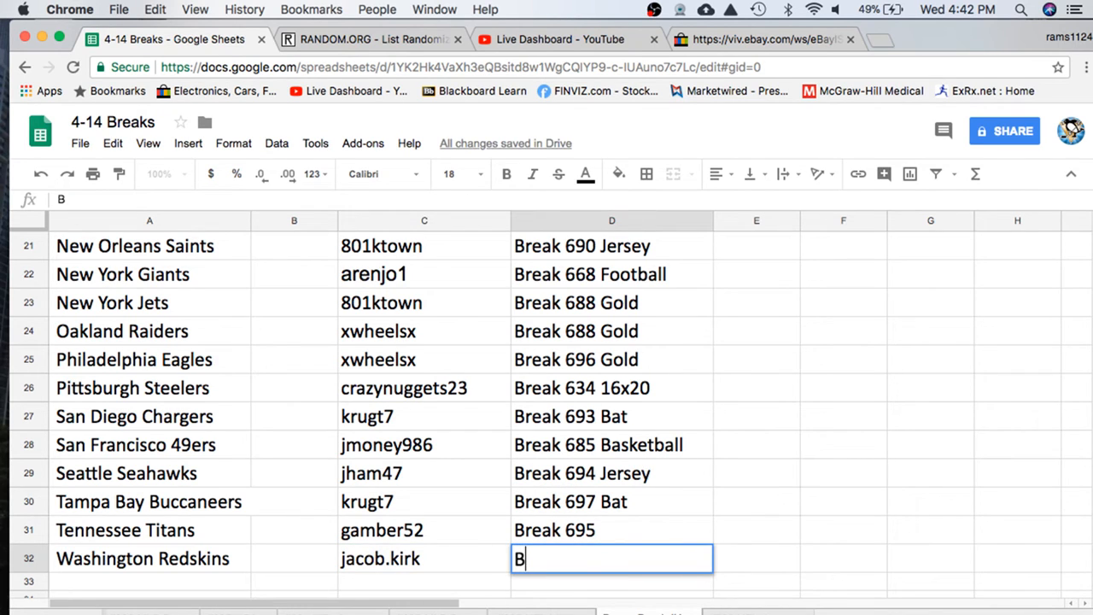
text(reak)
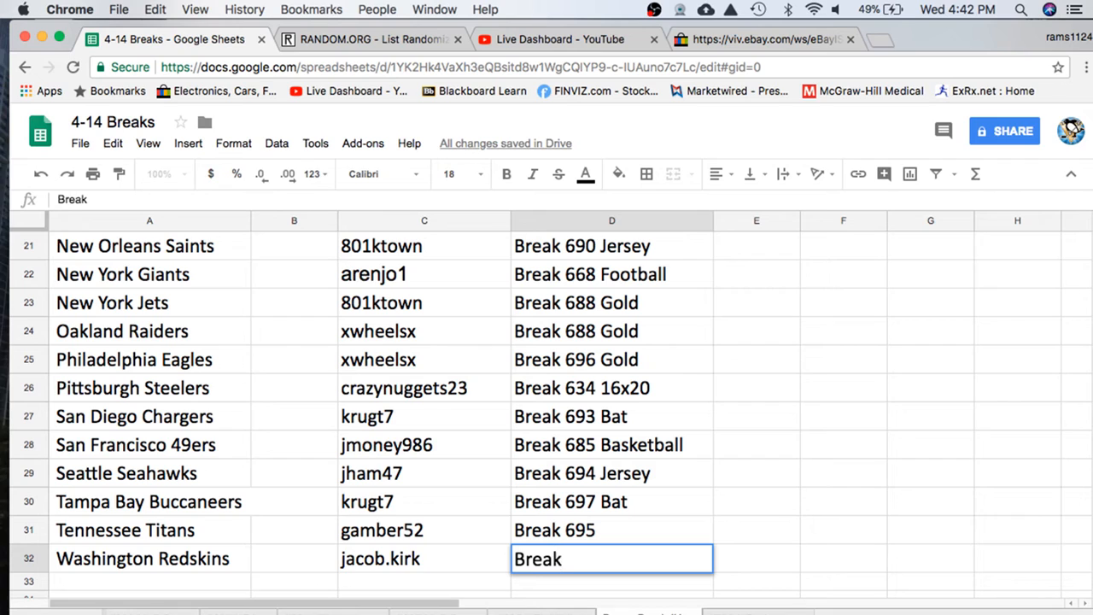
text(#700)
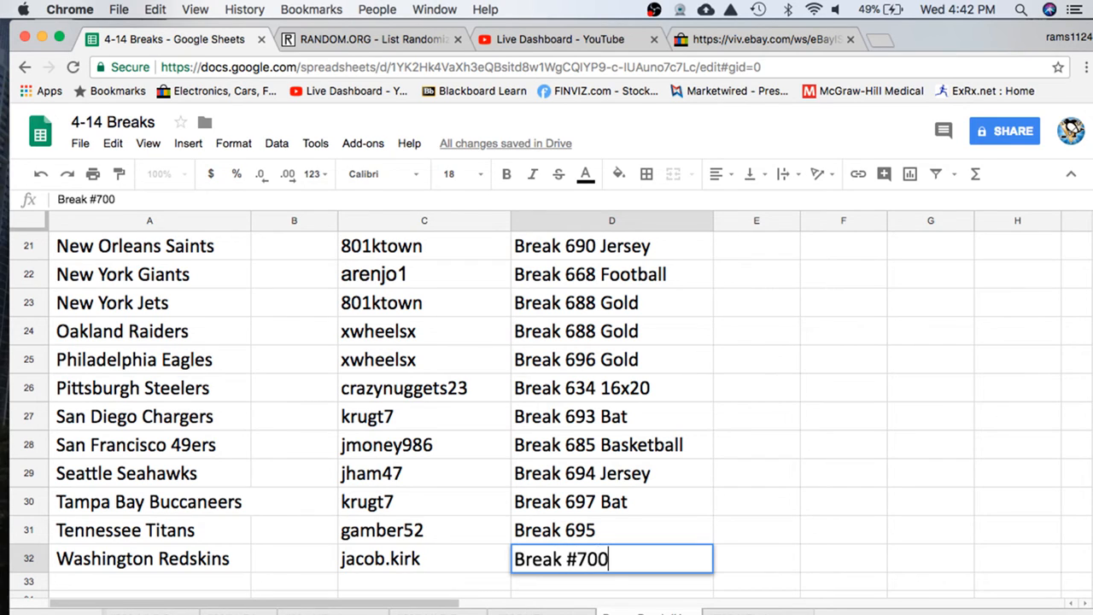